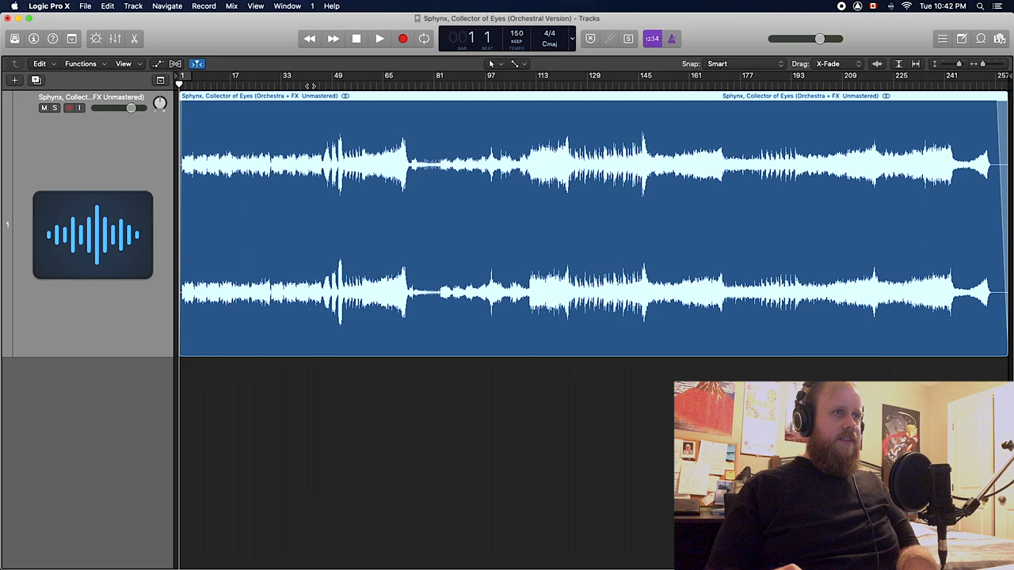
Step: Play the unmastered 'Sphynx, Collector of Eyes' mix from bar 1
{"action": "left_click", "coordinate": [379, 38]}
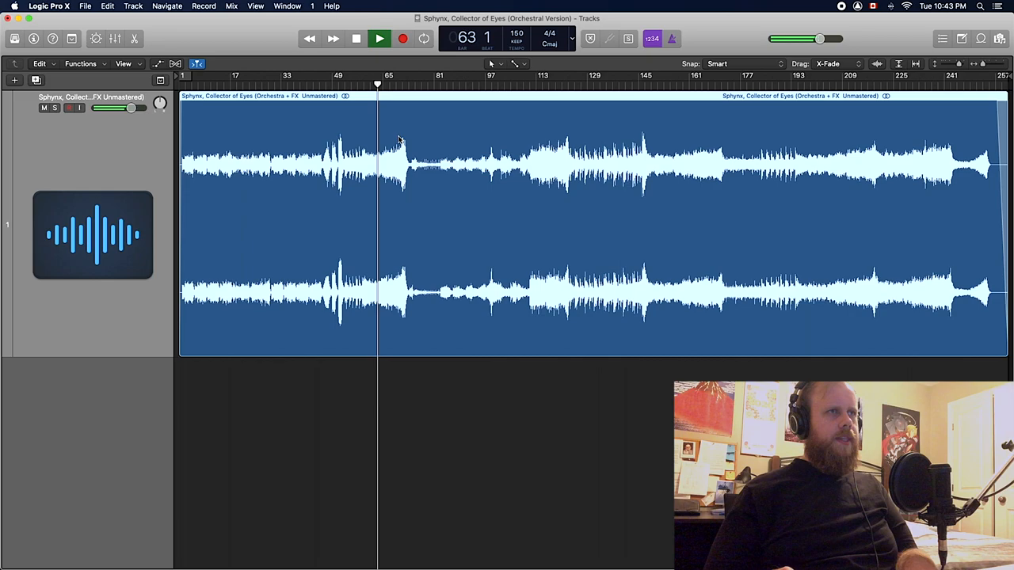
Step: Stop playback near bar 63, with BG-Mix open on the Stereo Out chain
{"action": "left_click", "coordinate": [356, 38]}
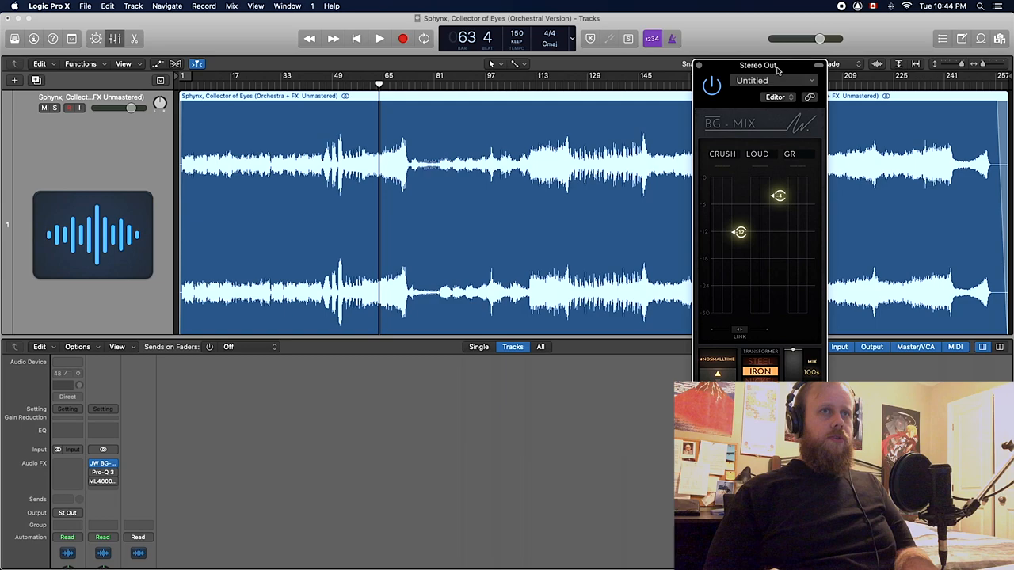
Step: Move the BG-Mix window up and left so its controls are fully visible
{"action": "left_click_drag", "start_coordinate": [757, 65], "coordinate": [698, 56]}
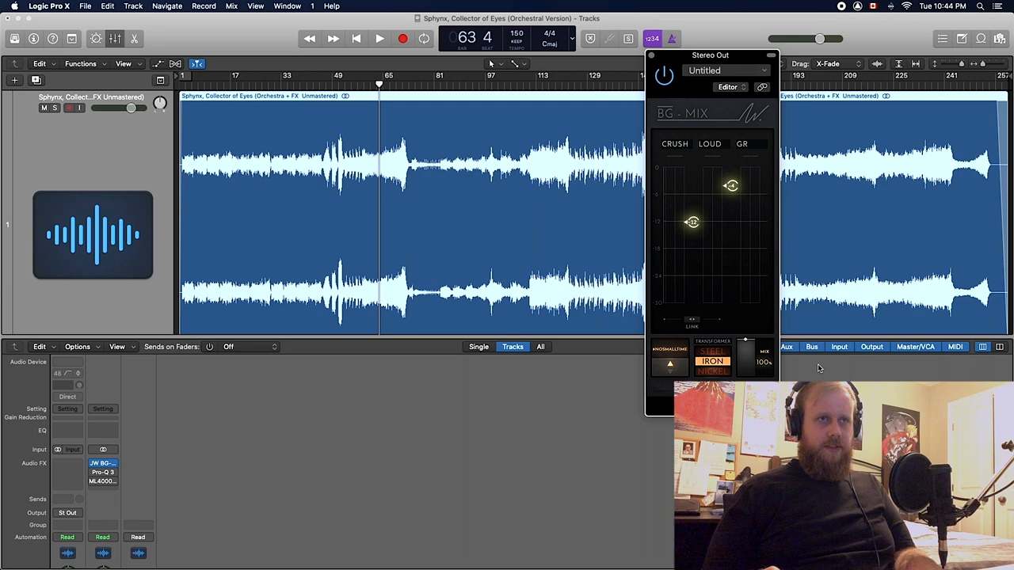
{"action": "mouse_move", "coordinate": [674, 351]}
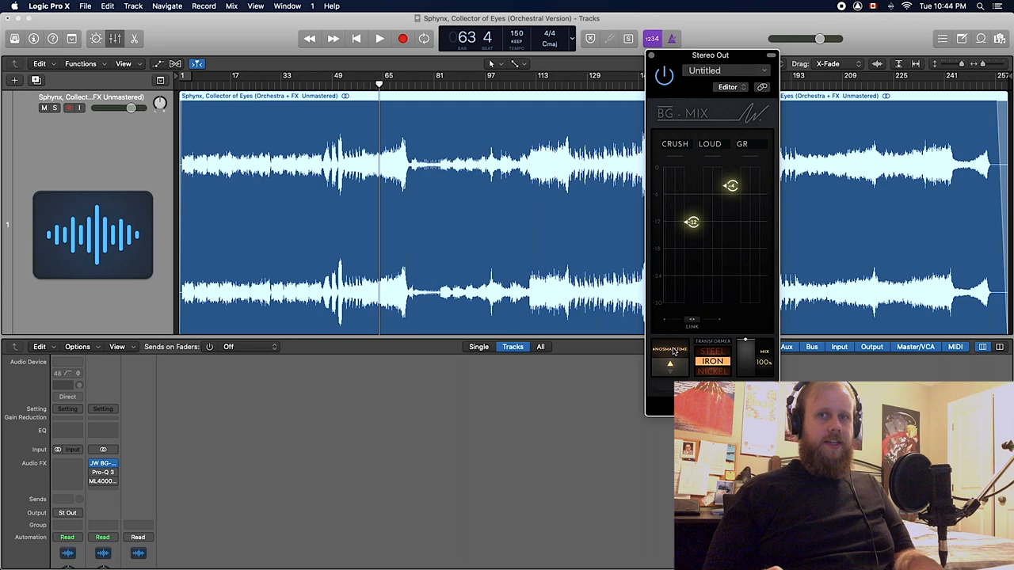
{"action": "mouse_move", "coordinate": [735, 355]}
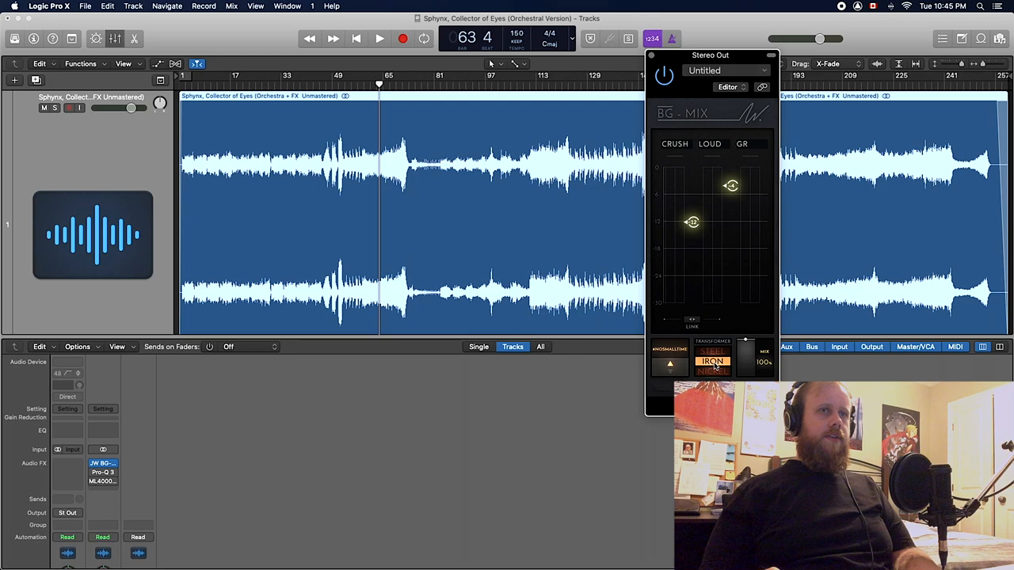
Step: Audition the mix through BG-Mix up to bar 73, then return to bar 49
{"action": "left_click", "coordinate": [379, 38]}
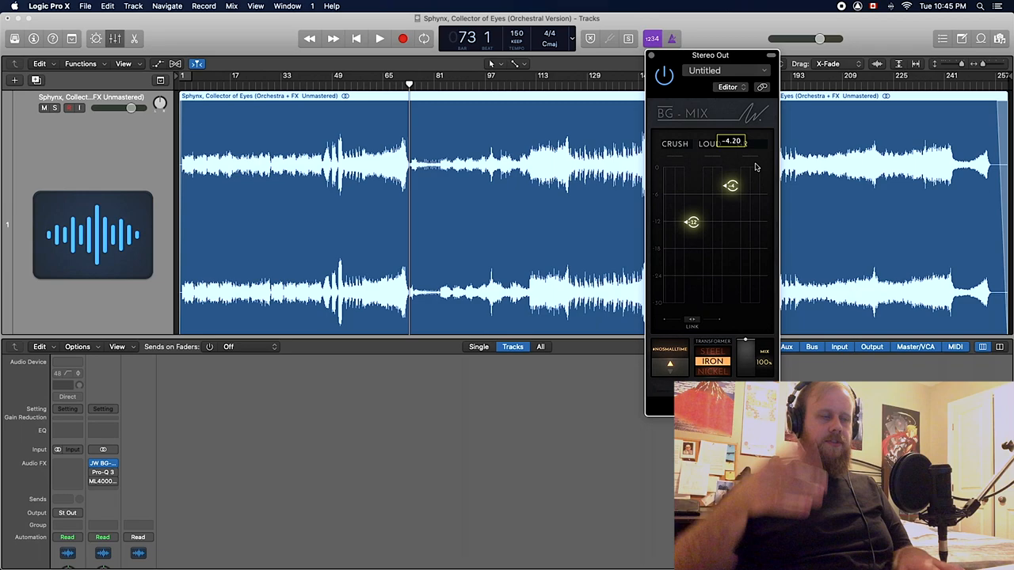
{"action": "left_click", "coordinate": [378, 38]}
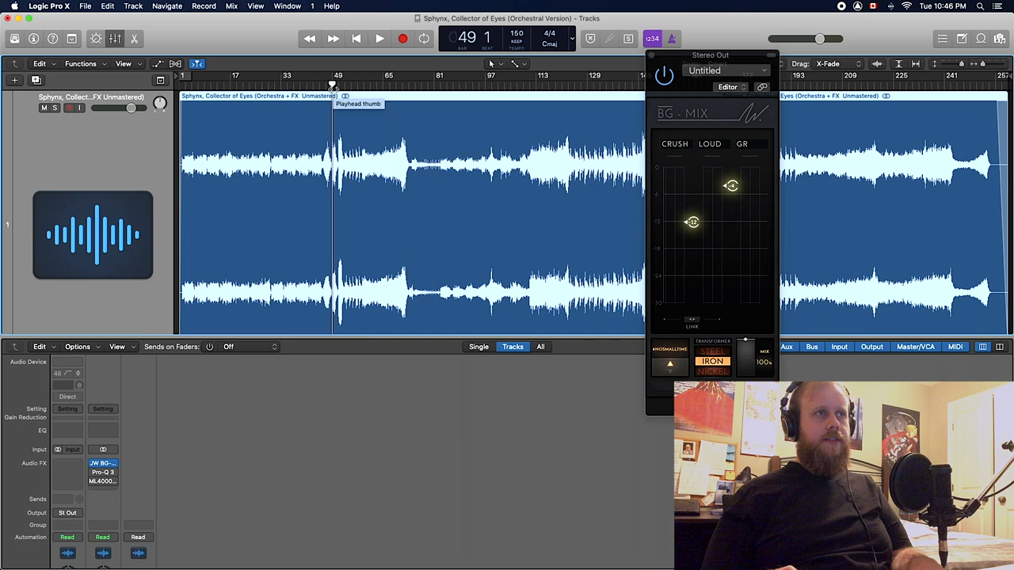
Step: Play bars 49–52 through BG-Mix, then close BG-Mix in favour of Pro-Q 3
{"action": "left_click", "coordinate": [379, 38]}
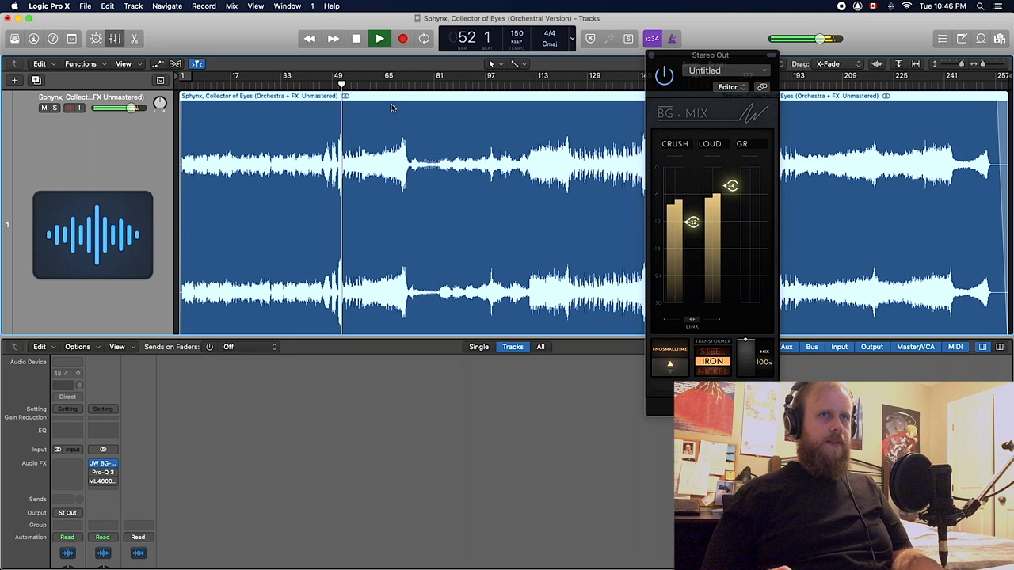
{"action": "left_click", "coordinate": [378, 38]}
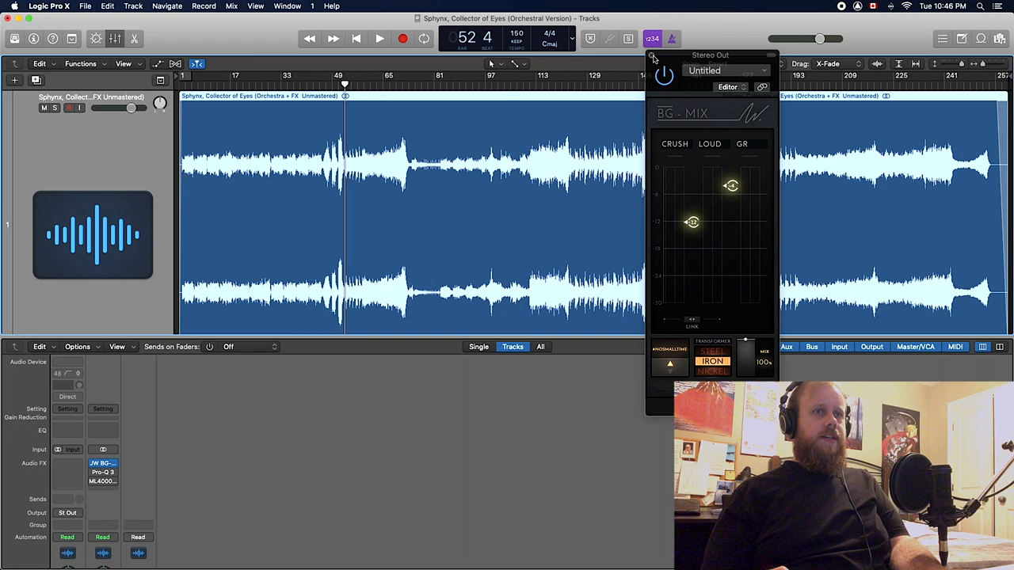
{"action": "left_click", "coordinate": [103, 472]}
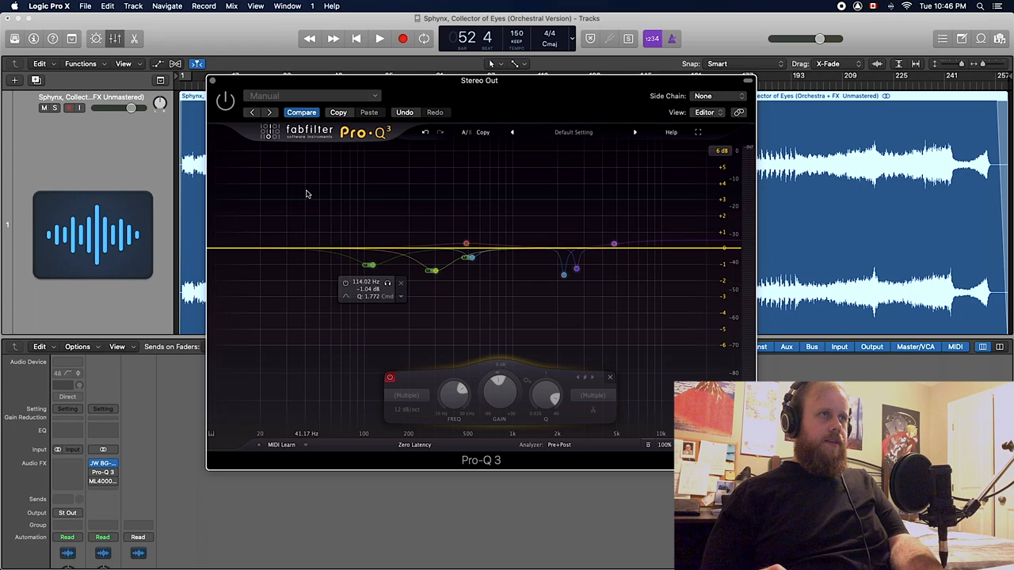
Step: Play through Pro-Q 3 to watch its analyzer, moving its window up, stopping at bar 56
{"action": "left_click", "coordinate": [379, 38]}
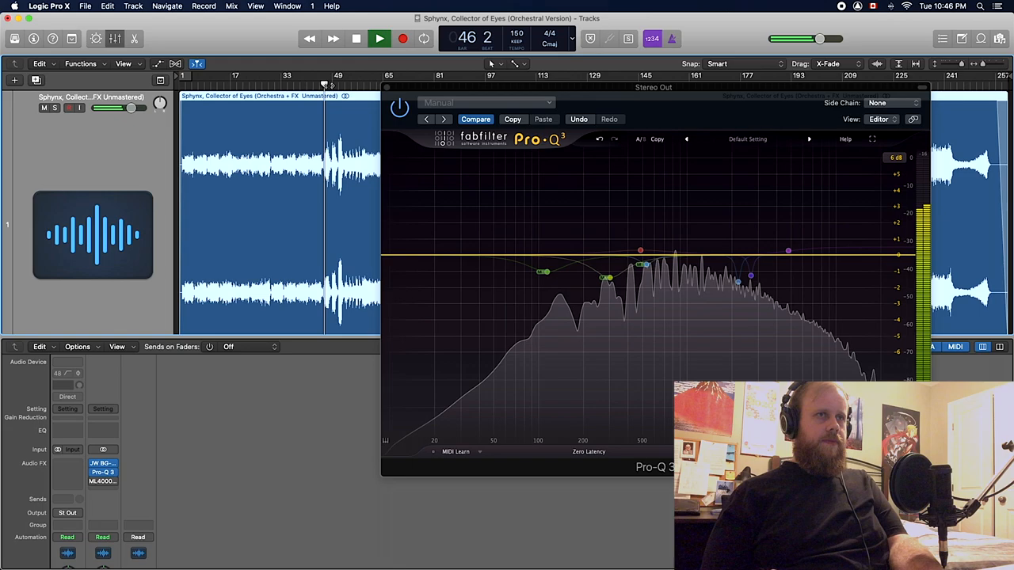
{"action": "left_click_drag", "start_coordinate": [653, 87], "coordinate": [643, 54]}
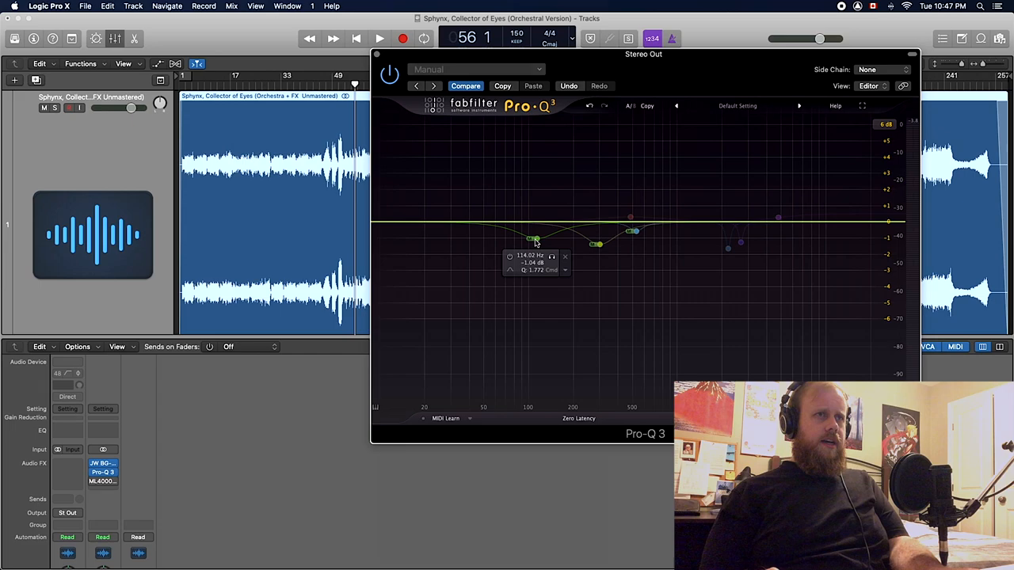
Step: Inspect the Pro-Q 3 bands at 114 Hz and 302 Hz (−1.41 dB)
{"action": "left_click", "coordinate": [537, 240]}
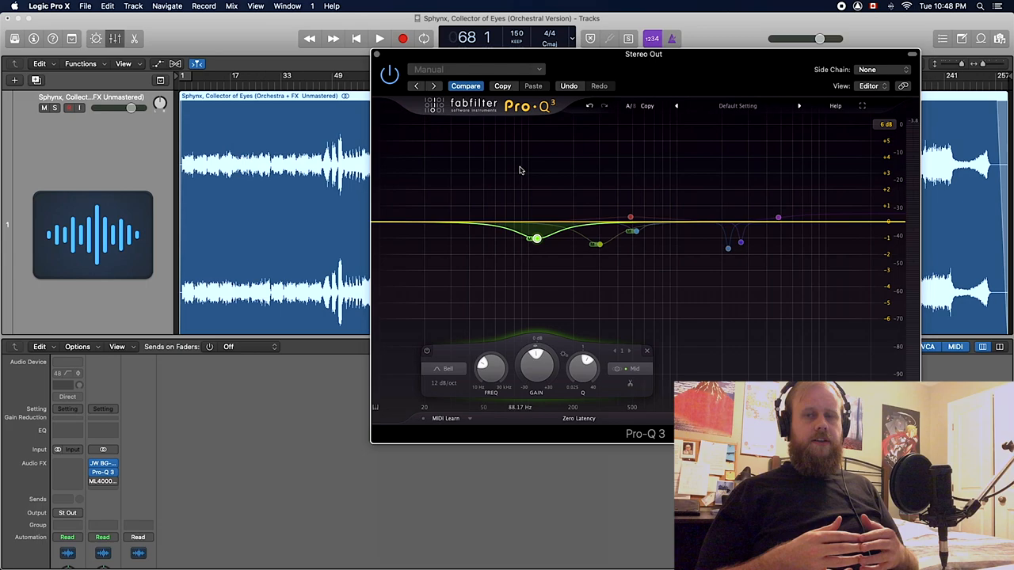
{"action": "left_click", "coordinate": [598, 244]}
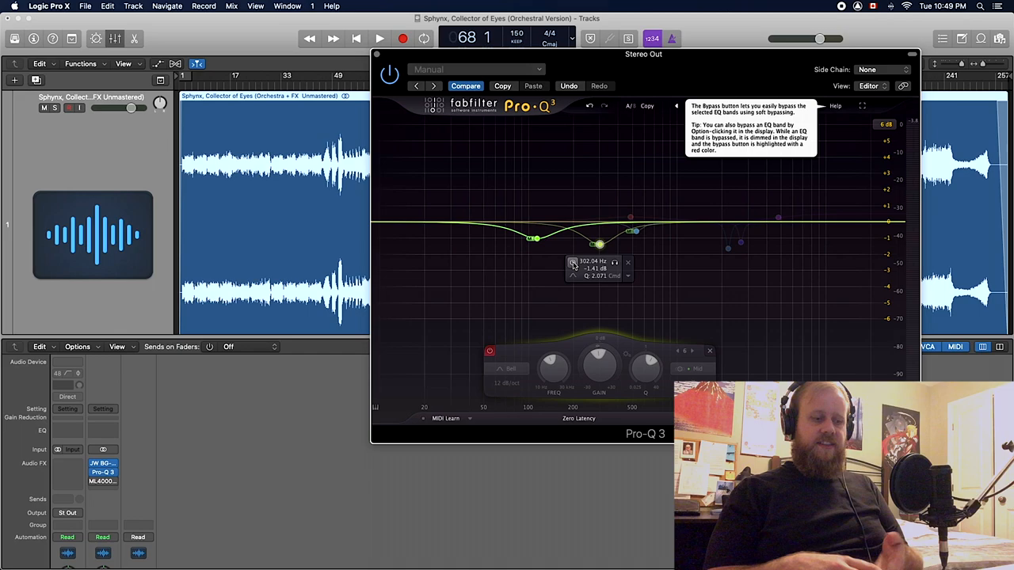
Step: Add a narrow −0.58 dB Pro-Q 3 bell cut at about 531 Hz
{"action": "left_click", "coordinate": [379, 38]}
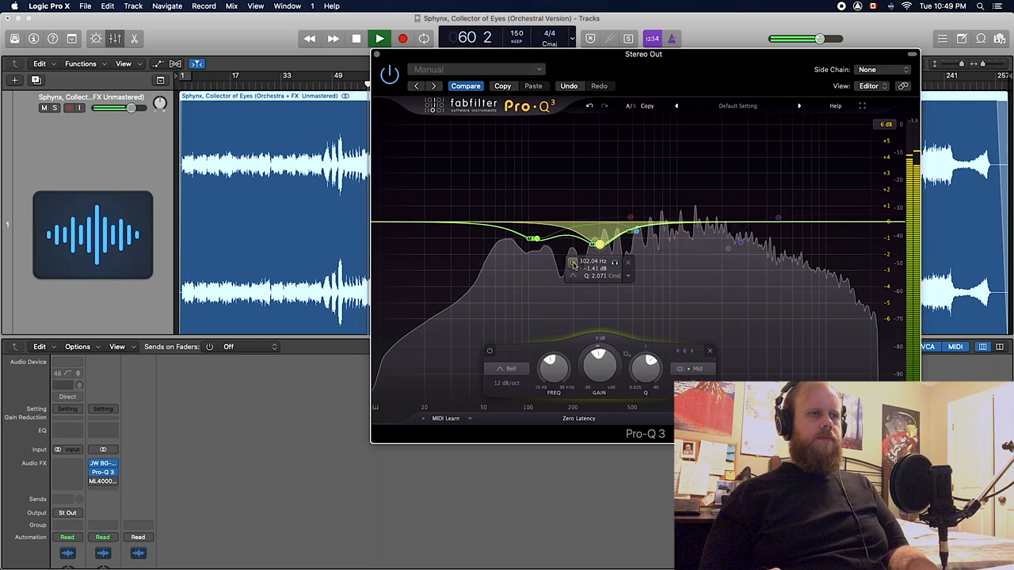
{"action": "left_click", "coordinate": [356, 38]}
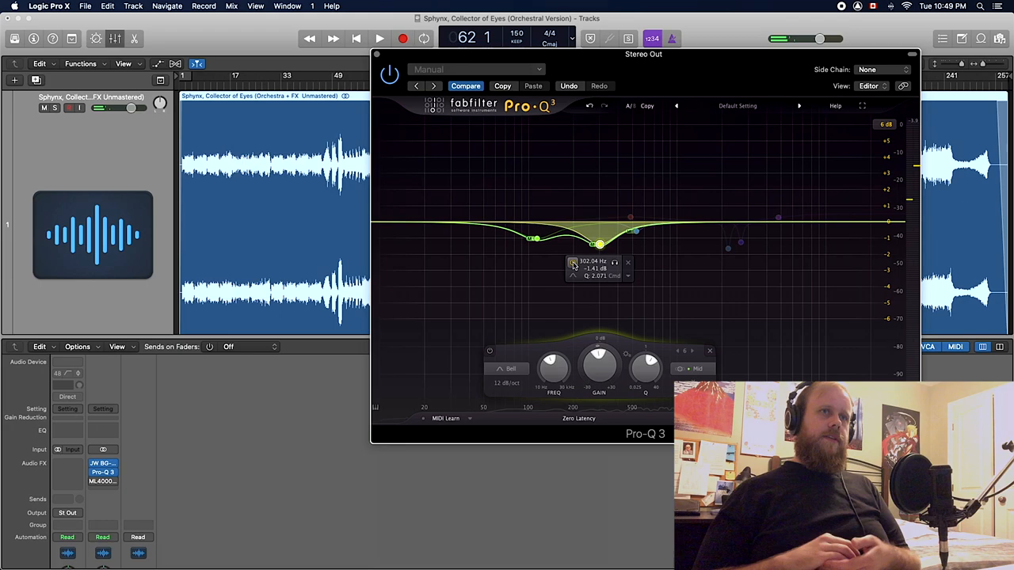
{"action": "left_click_drag", "start_coordinate": [600, 243], "coordinate": [636, 232]}
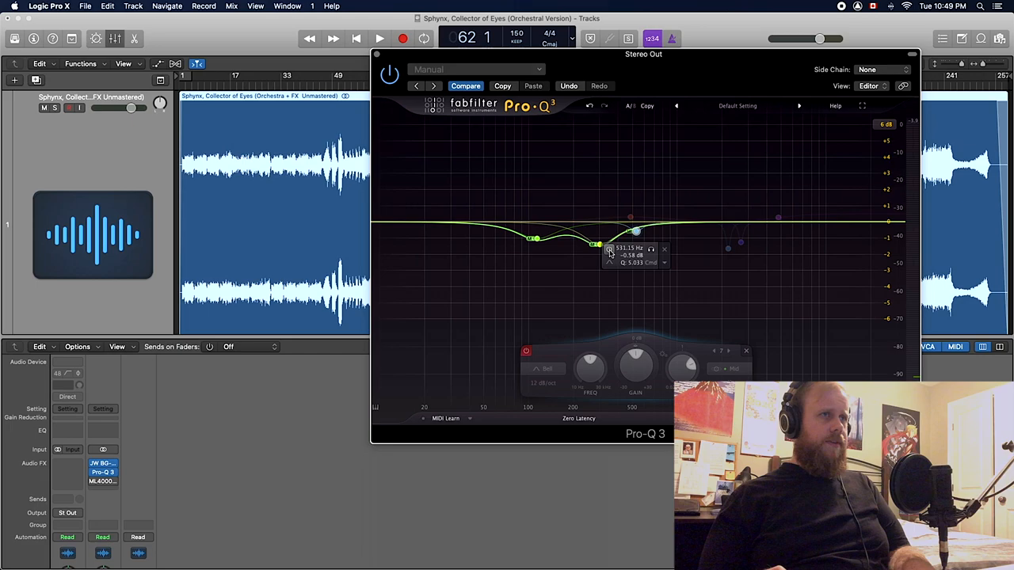
Step: Check the 531 Hz and 487 Hz bands, the latter a broad +0.29 dB lift
{"action": "left_click", "coordinate": [379, 38]}
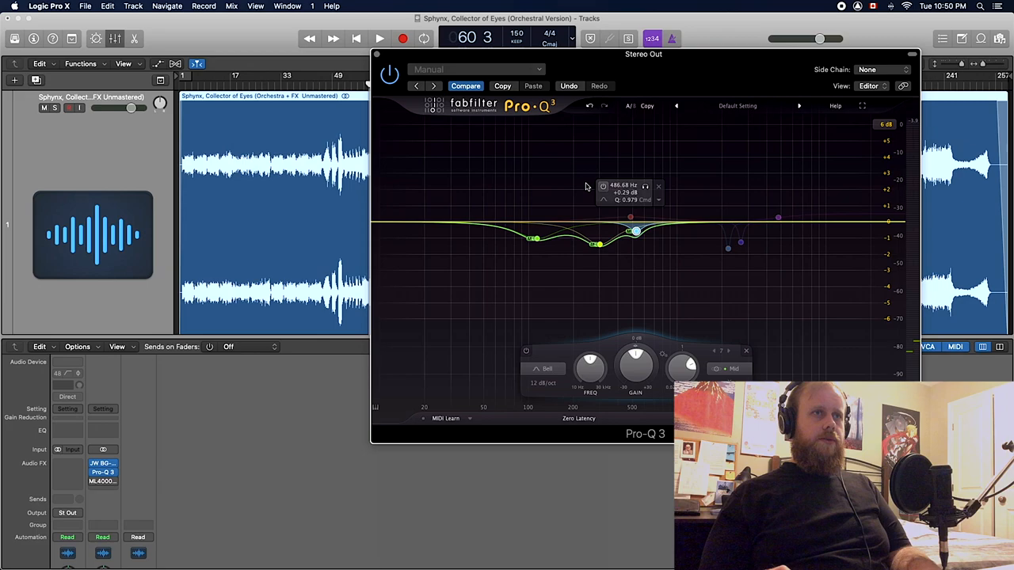
{"action": "left_click", "coordinate": [379, 38]}
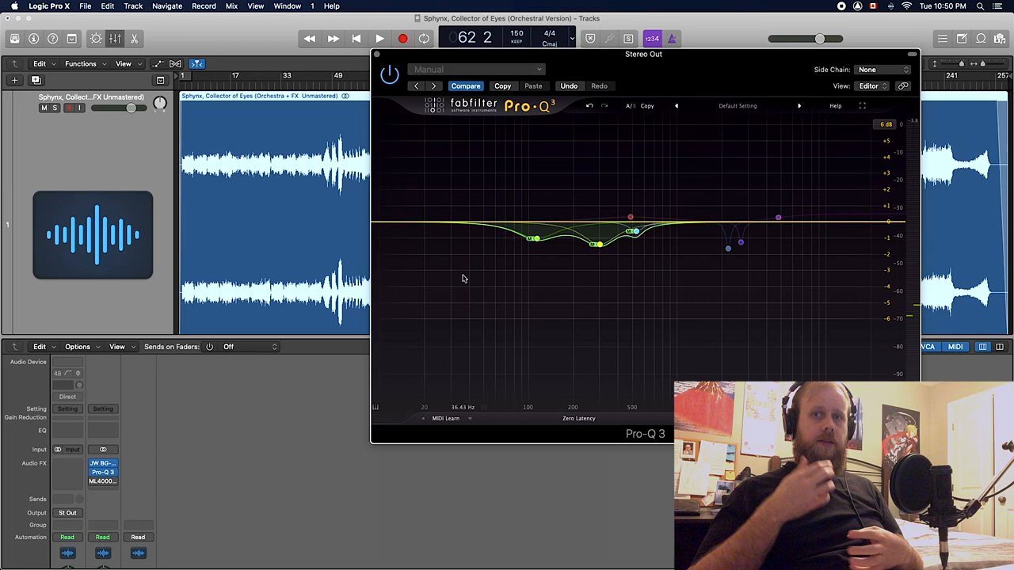
Step: Enlarge Pro-Q 3 and select its very narrow −1.28 dB notch near 2681 Hz
{"action": "left_click", "coordinate": [632, 231]}
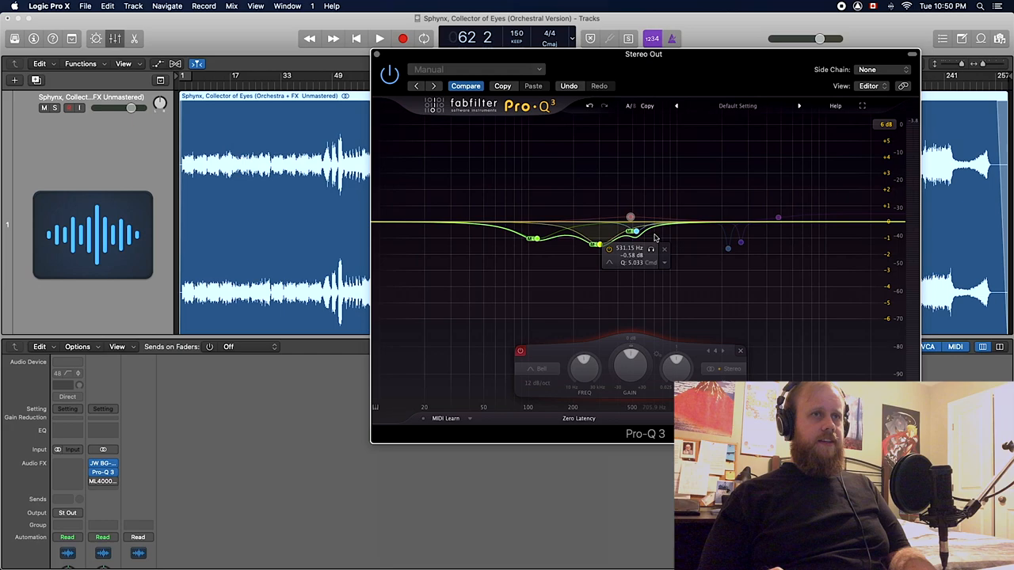
{"action": "left_click", "coordinate": [379, 38]}
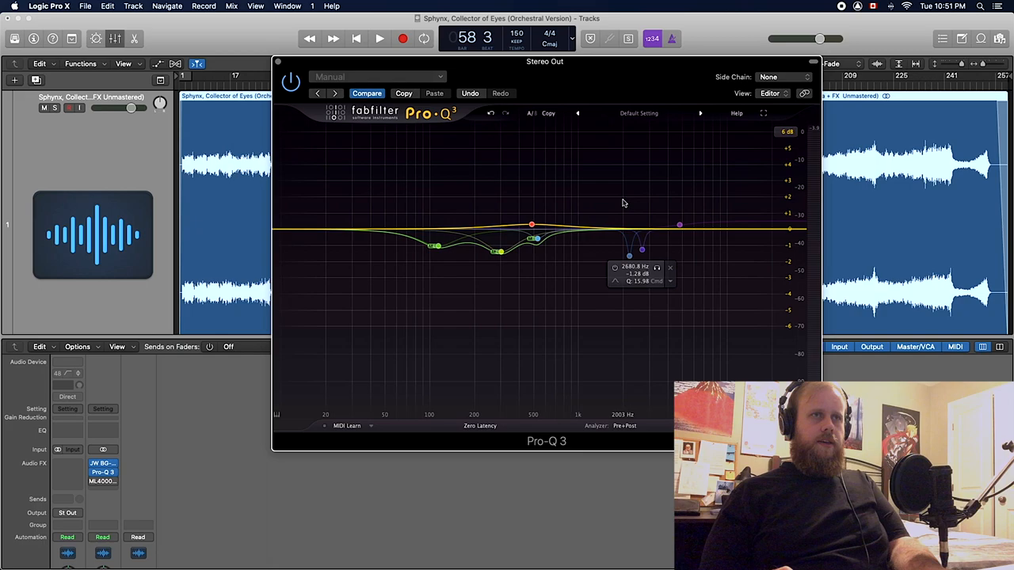
Step: Retune the narrow Pro-Q 3 notch to about 2199 Hz, comparing bypassed and soloed during playback
{"action": "left_click", "coordinate": [629, 254]}
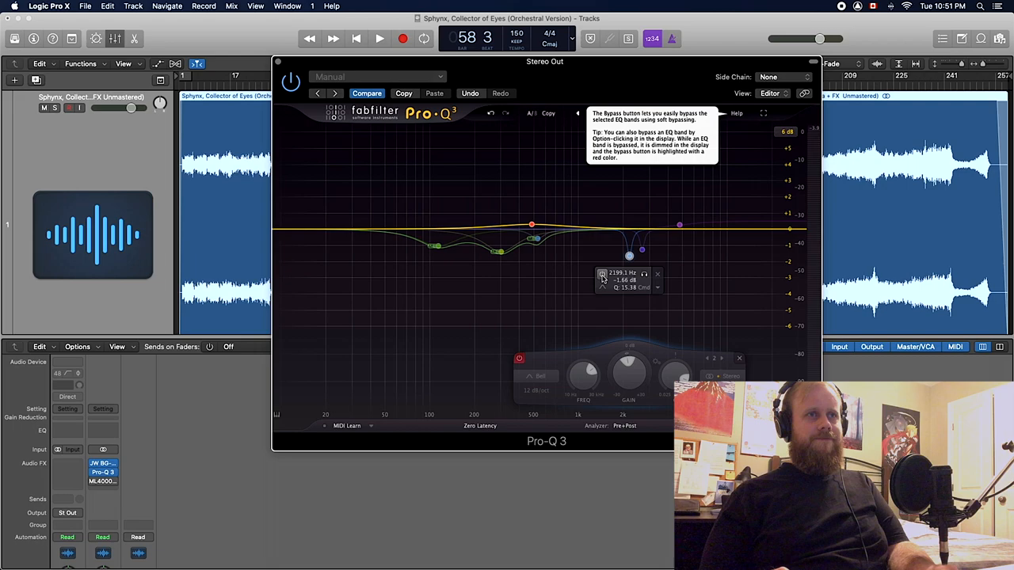
{"action": "left_click", "coordinate": [379, 38]}
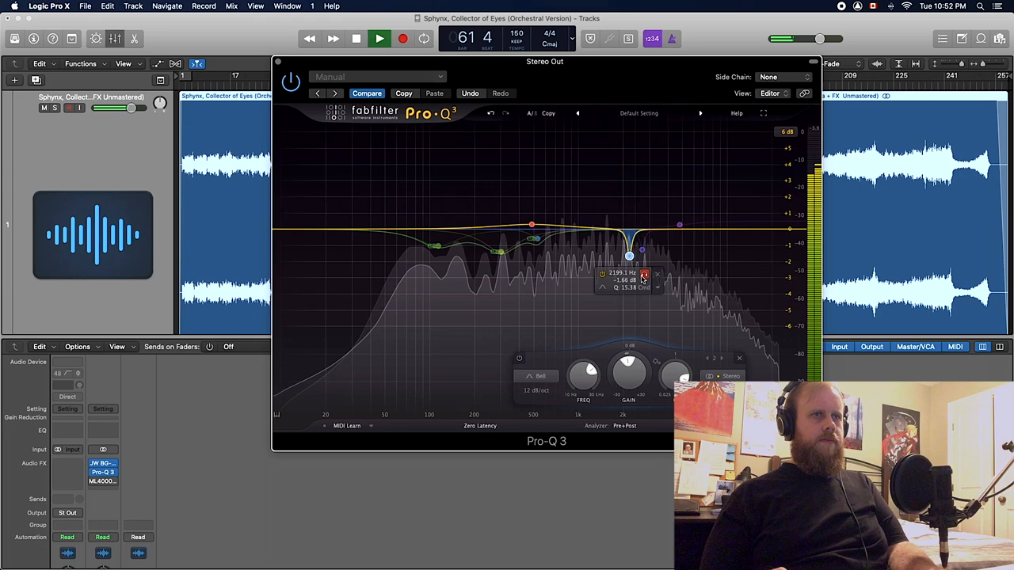
{"action": "left_click_drag", "start_coordinate": [628, 255], "coordinate": [642, 254]}
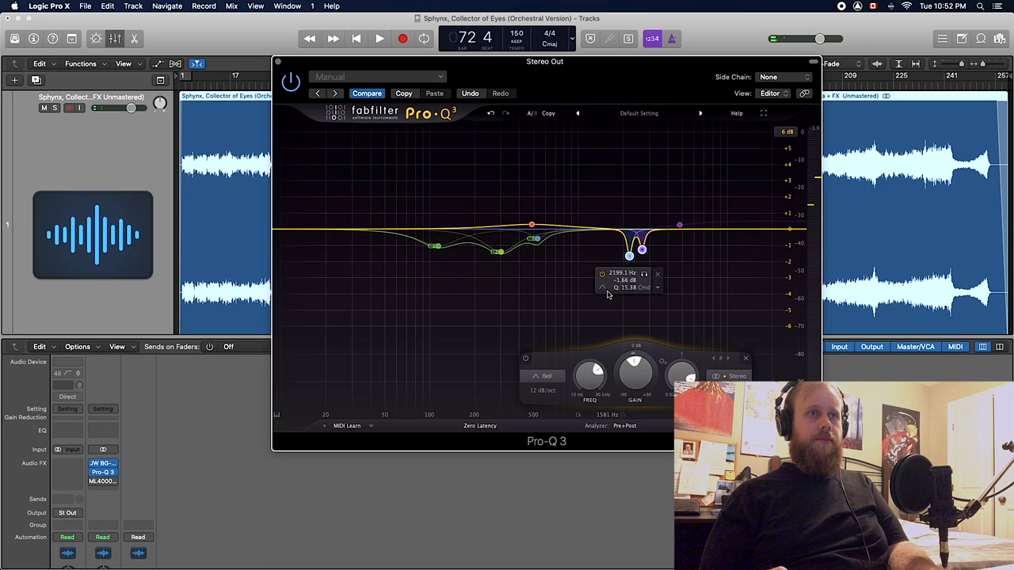
{"action": "left_click", "coordinate": [380, 38]}
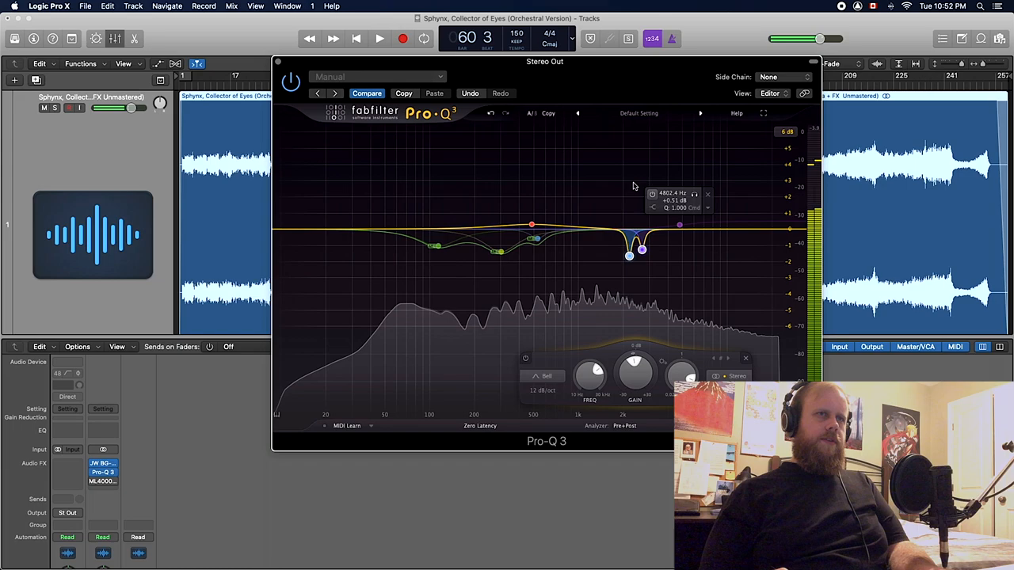
Step: Raise the purple 4.8 kHz high-shelf band to about +0.5 dB
{"action": "left_click", "coordinate": [680, 226]}
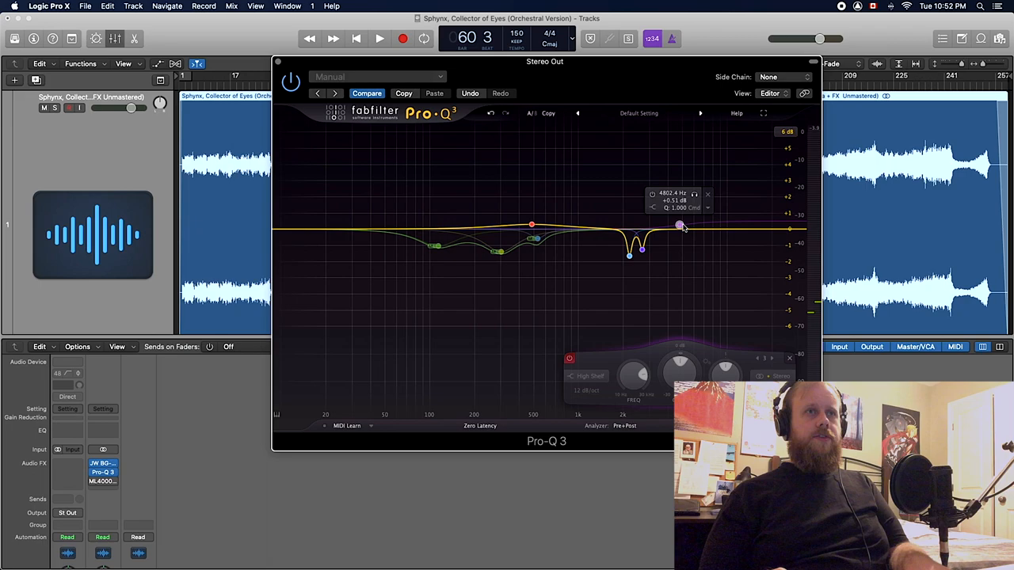
{"action": "left_click", "coordinate": [378, 38]}
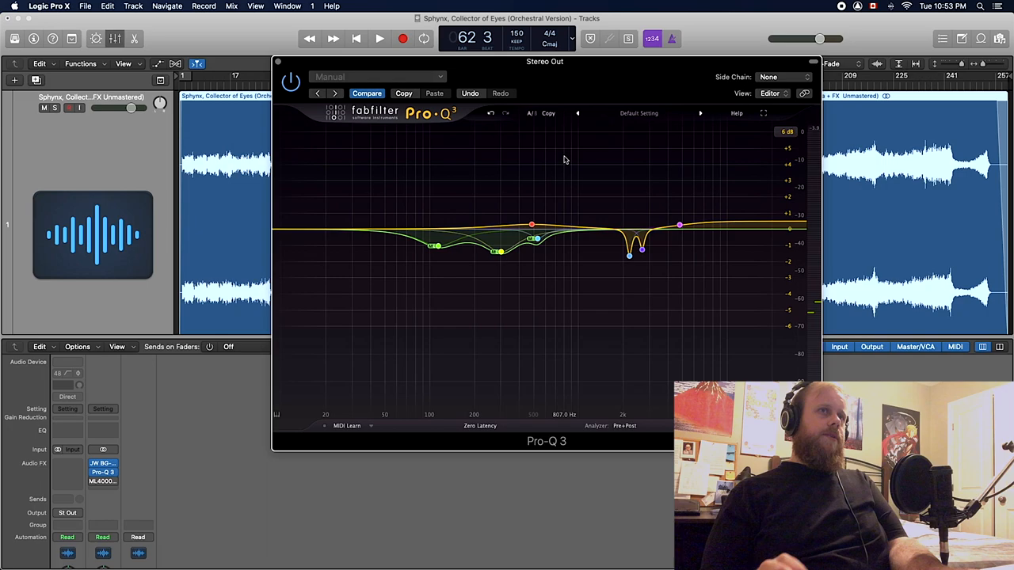
{"action": "left_click", "coordinate": [380, 38]}
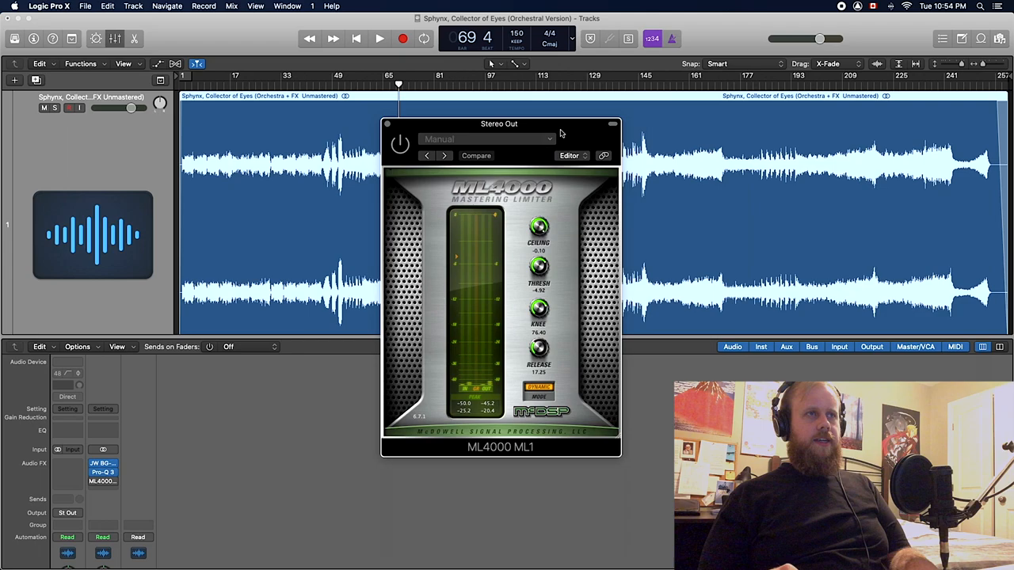
{"action": "left_click_drag", "start_coordinate": [499, 123], "coordinate": [633, 119]}
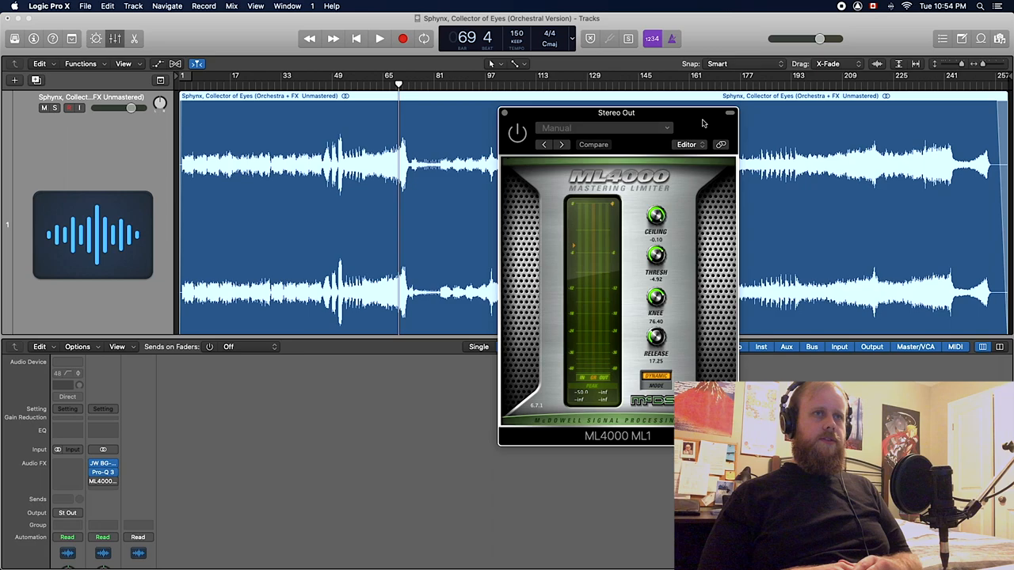
{"action": "left_click_drag", "start_coordinate": [616, 112], "coordinate": [545, 97]}
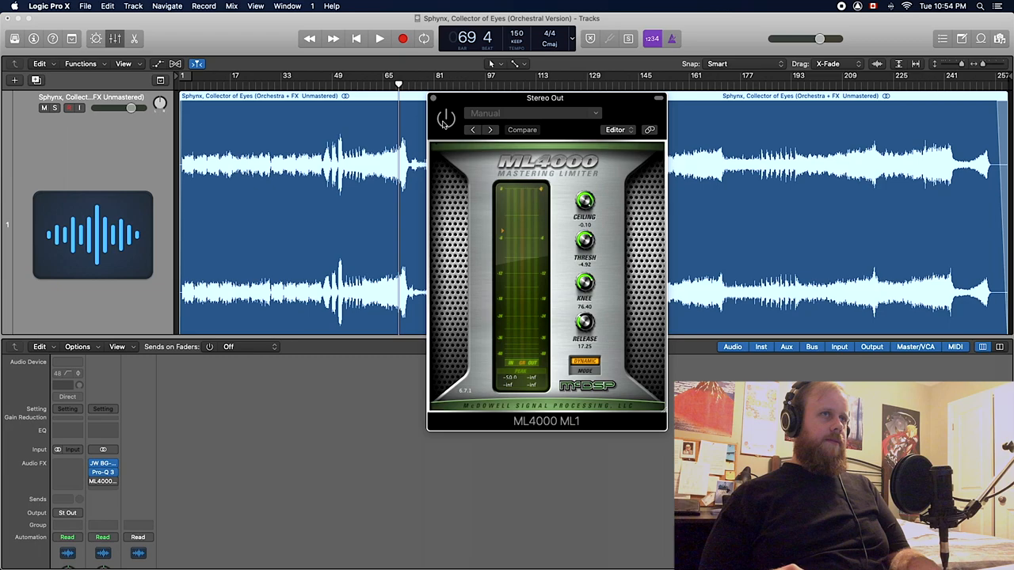
{"action": "left_click", "coordinate": [378, 38]}
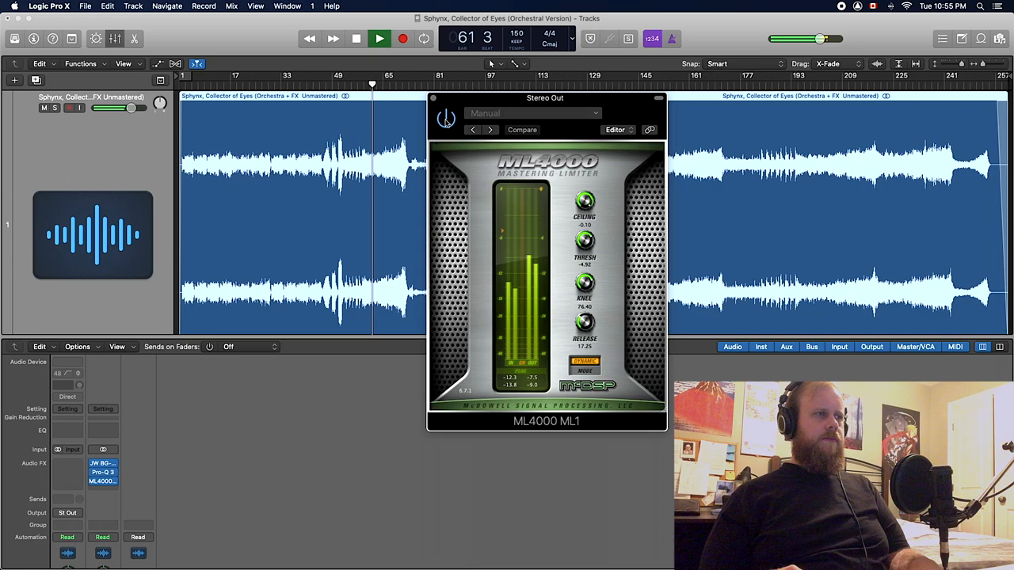
{"action": "left_click", "coordinate": [356, 38]}
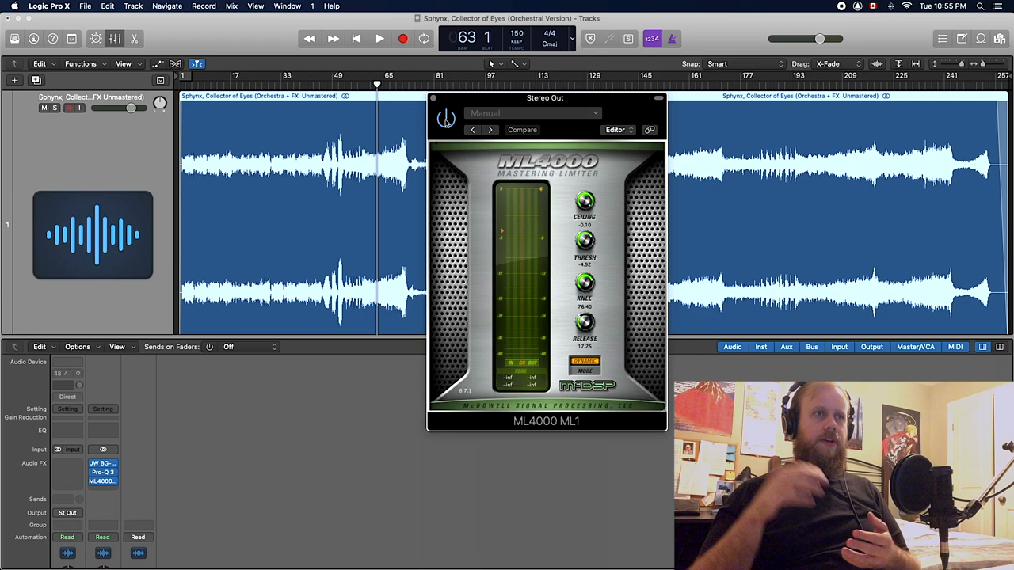
Step: Move the ML4000 window aside, start playback, and switch the limiter to Soft mode
{"action": "left_click_drag", "start_coordinate": [545, 97], "coordinate": [433, 50]}
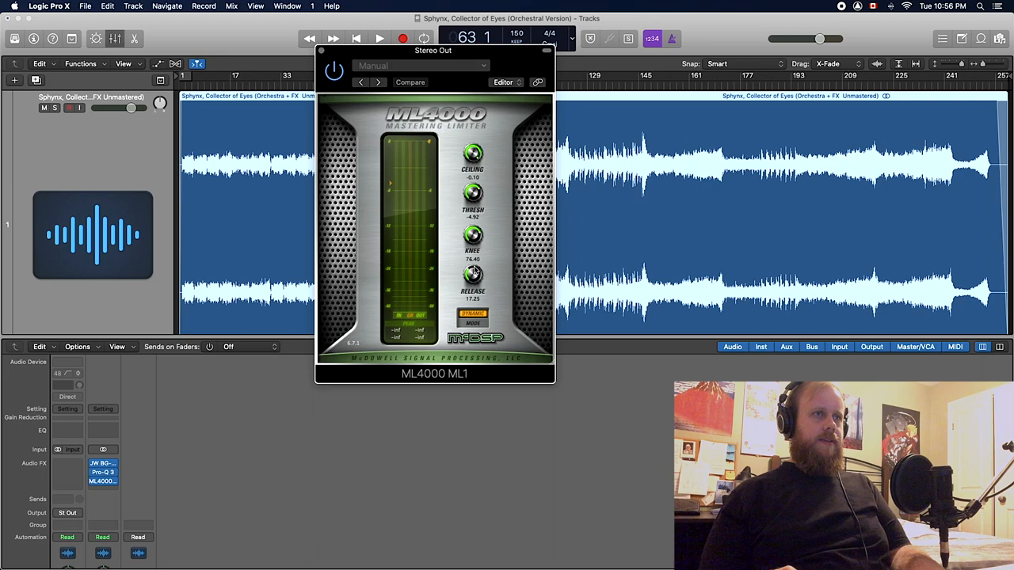
{"action": "left_click", "coordinate": [473, 313]}
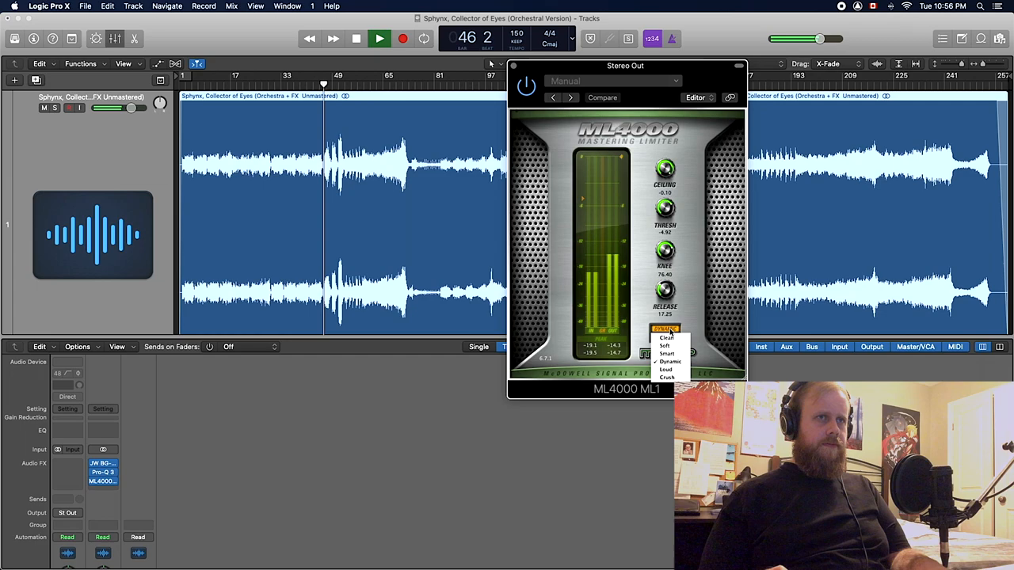
{"action": "left_click", "coordinate": [665, 362]}
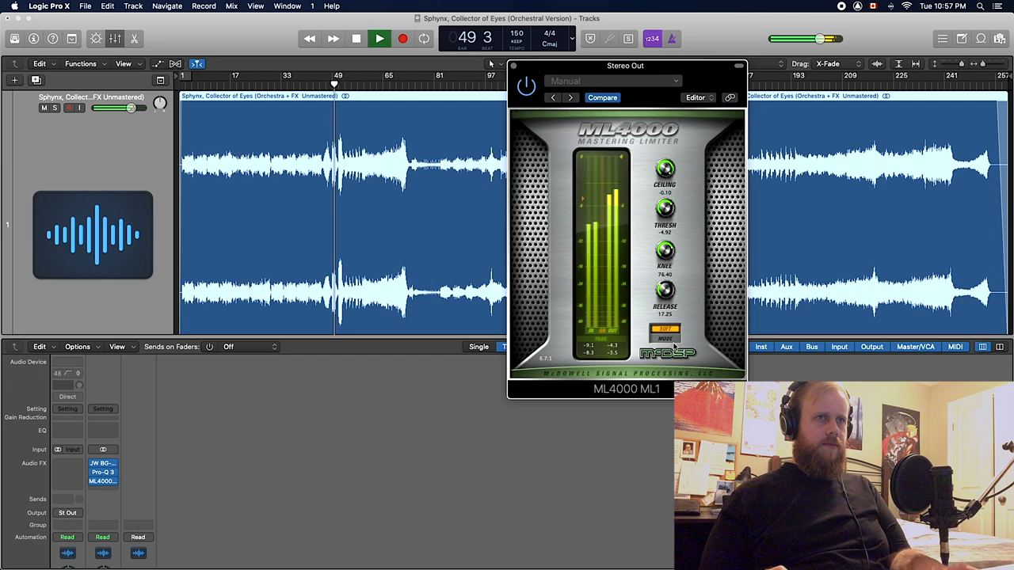
Step: Audition ML4000 Smart, Dynamic and Crush modes during playback, settling on Dynamic
{"action": "left_click", "coordinate": [665, 328]}
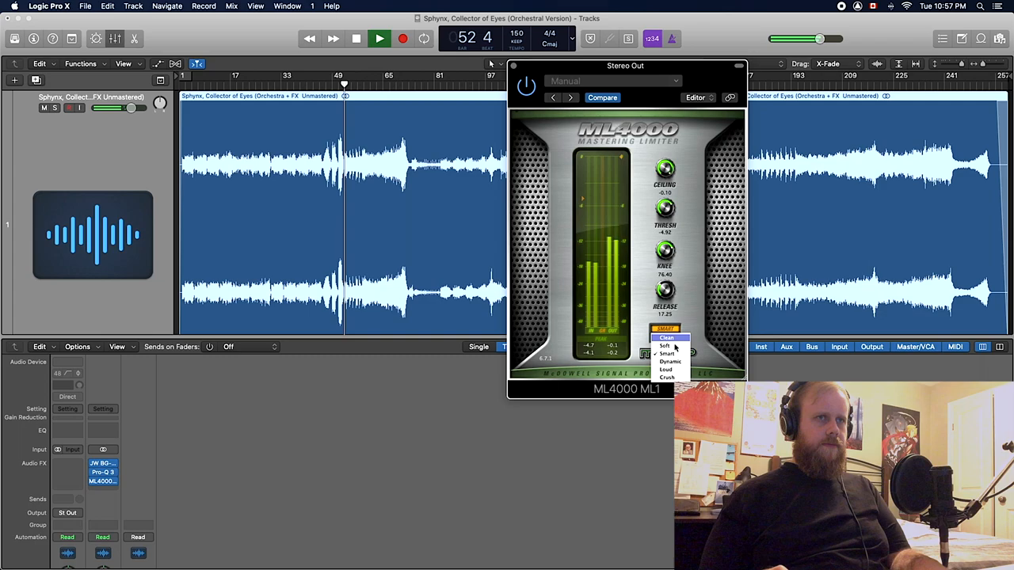
{"action": "left_click", "coordinate": [670, 362]}
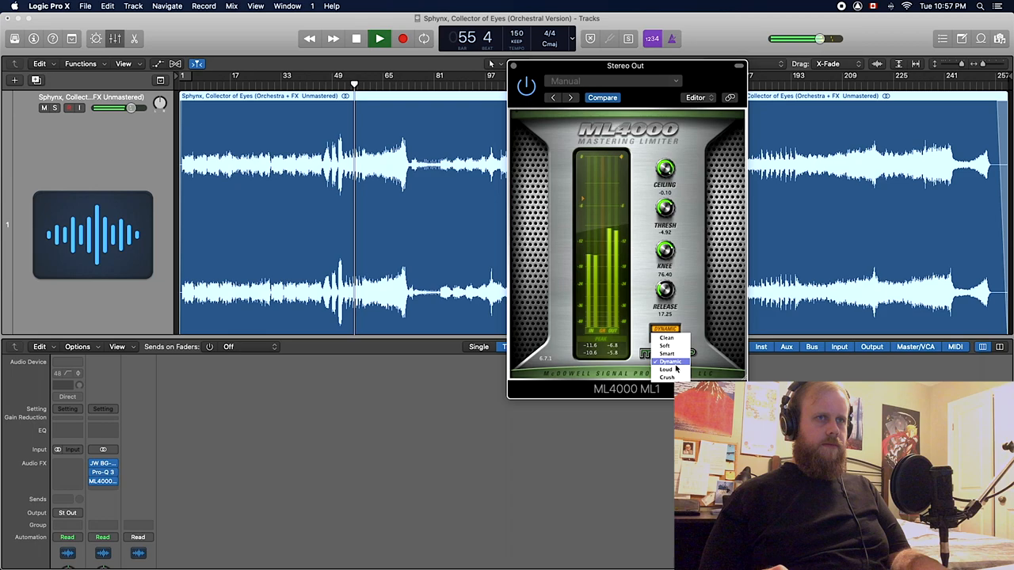
{"action": "left_click", "coordinate": [671, 362]}
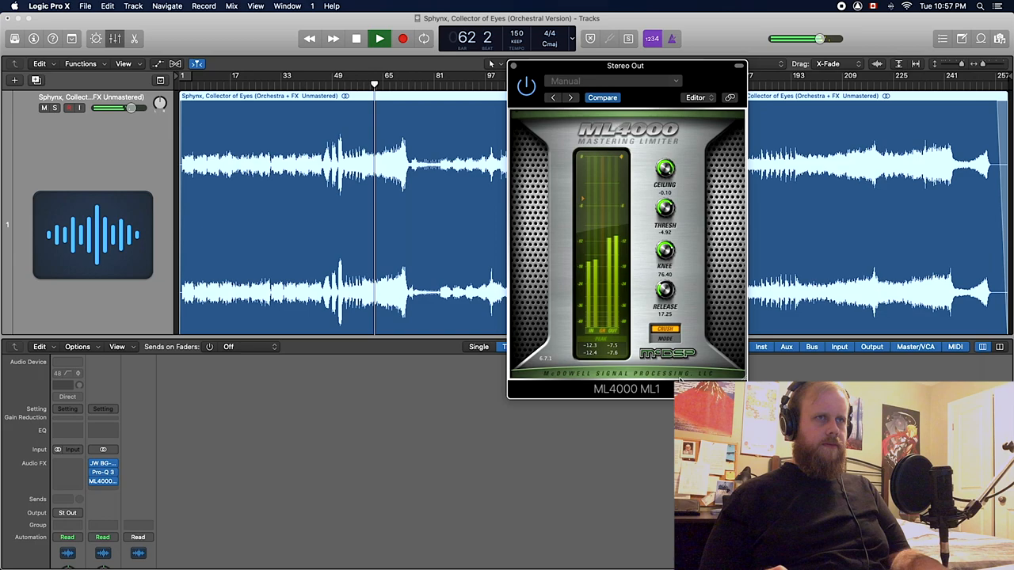
{"action": "left_click", "coordinate": [665, 331]}
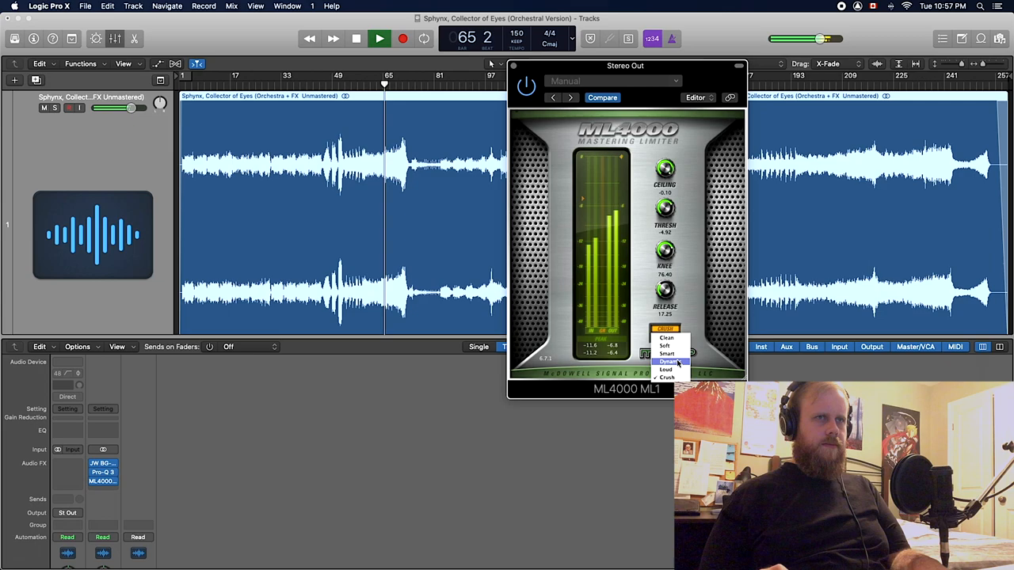
{"action": "left_click", "coordinate": [669, 361]}
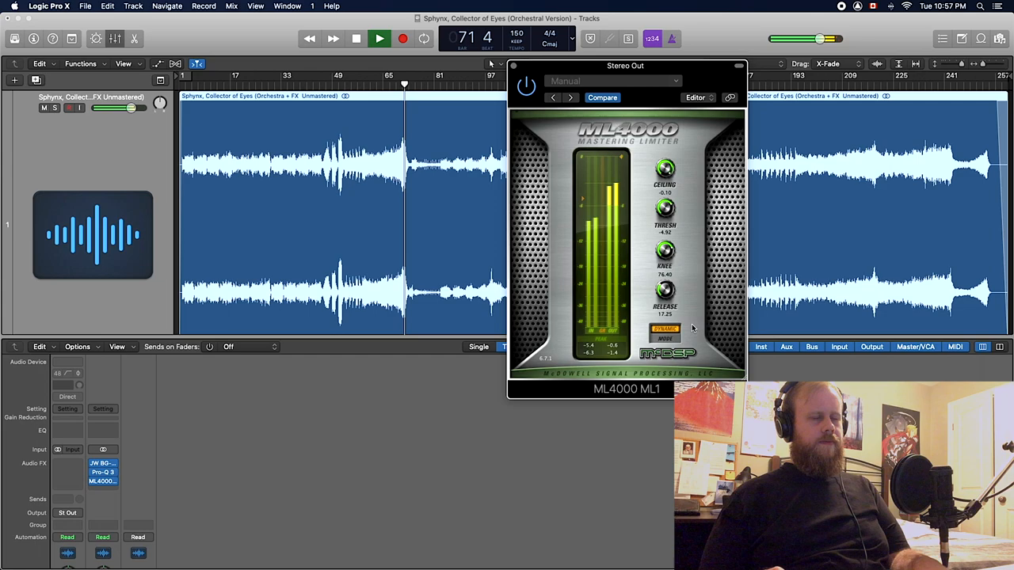
{"action": "left_click", "coordinate": [379, 38]}
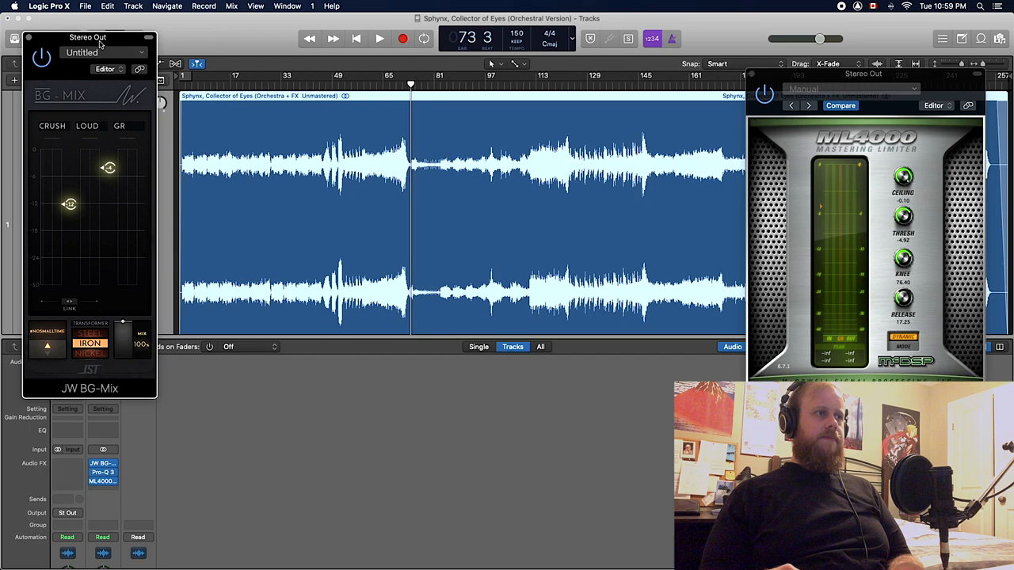
Step: Double-click the Pro-Q 3 slot on the Stereo Out strip to open the EQ
{"action": "double_click", "coordinate": [102, 472]}
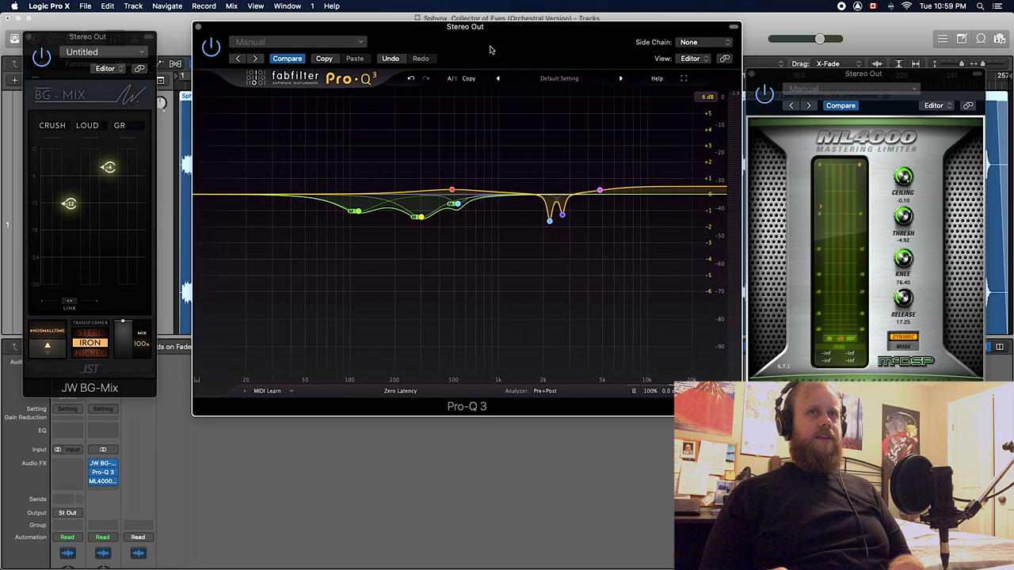
Step: Reposition the ML4000 limiter window beside the Pro-Q 3 EQ
{"action": "left_click", "coordinate": [867, 44]}
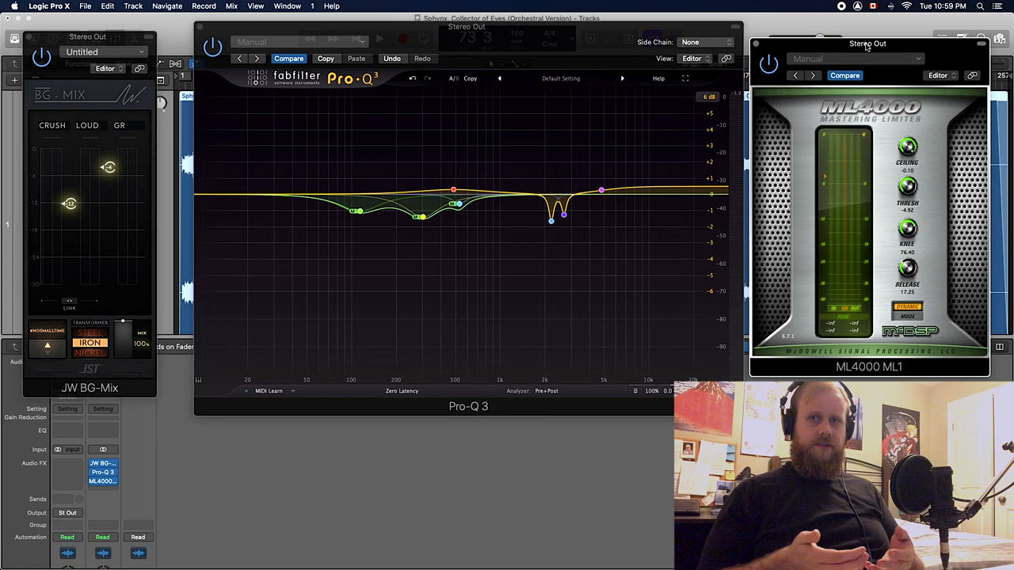